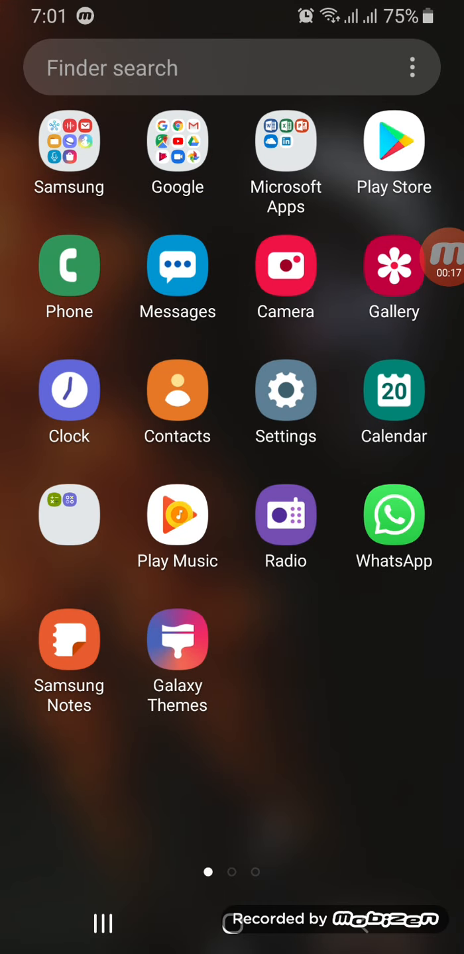
Launch Settings from the home screen to reach the About phone page.
left_click(286, 390)
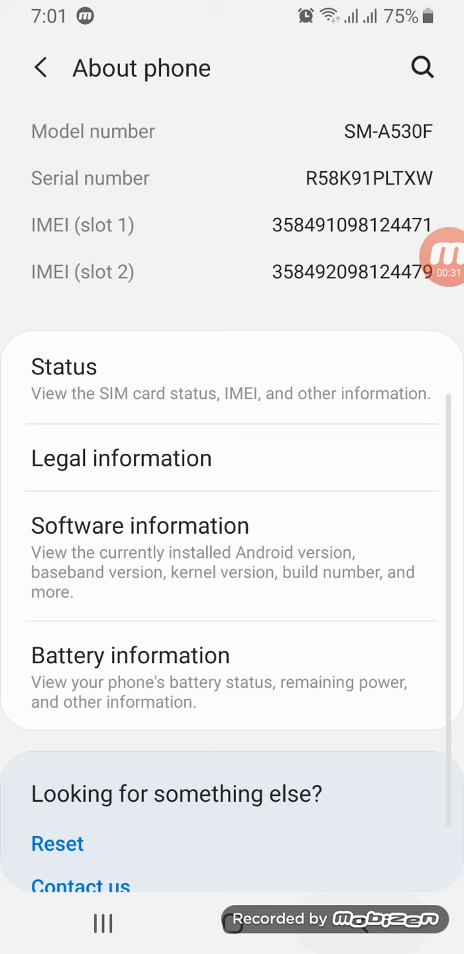
left_click(140, 526)
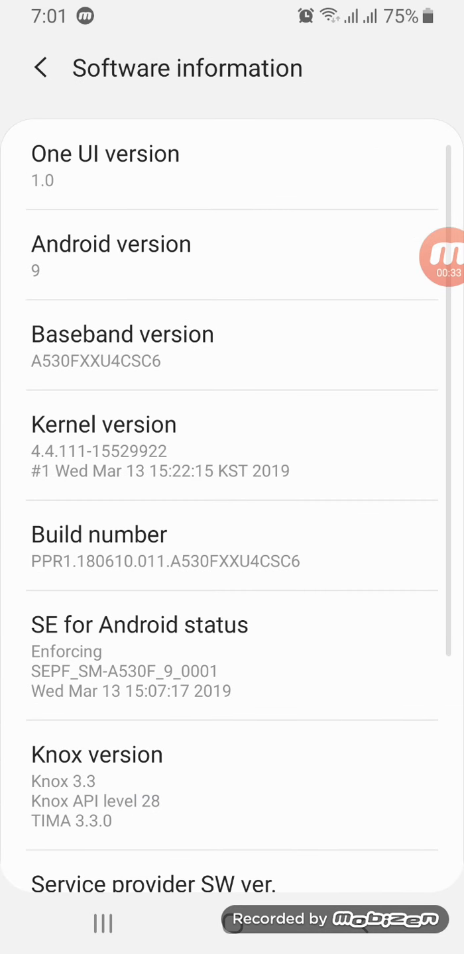
scroll("down", 3)
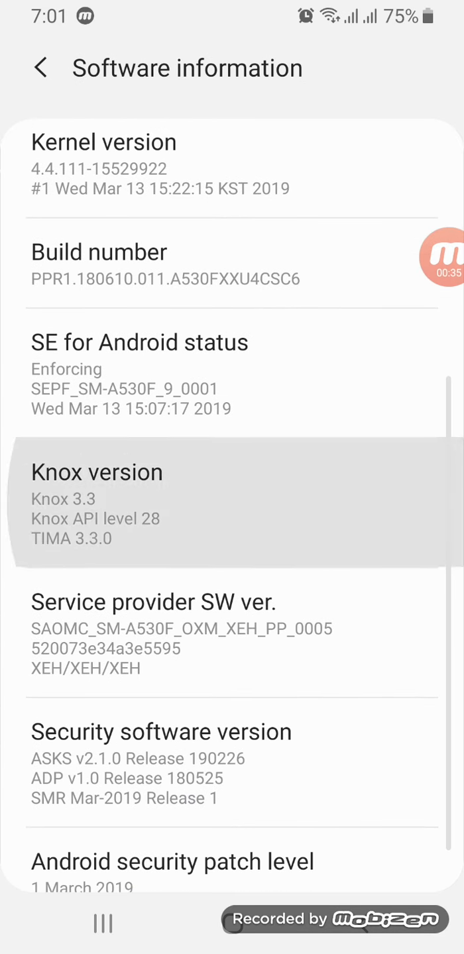
scroll("up", 3)
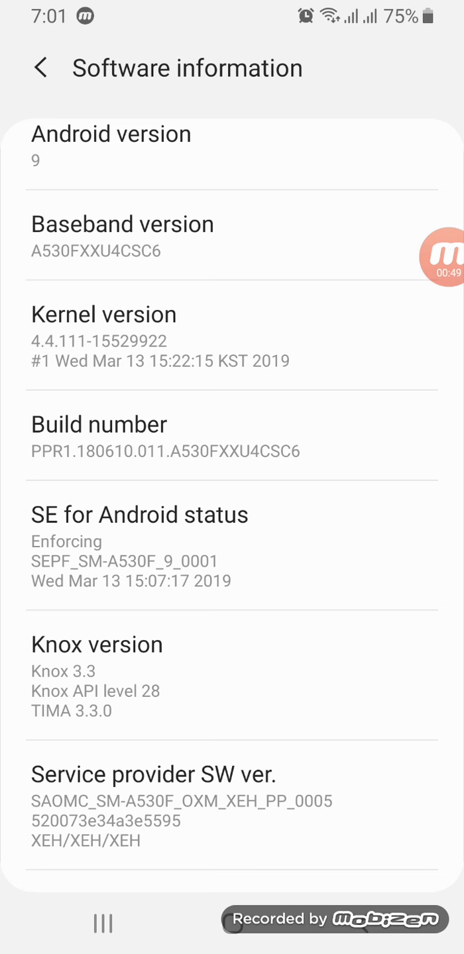
left_click(41, 68)
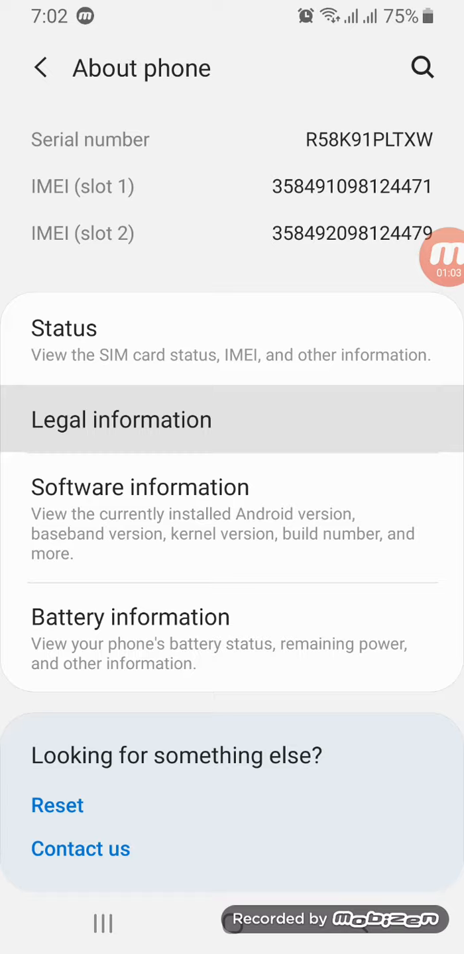
Tap Build number in Software information and confirm the unlock password to enable developer mode.
left_click(140, 487)
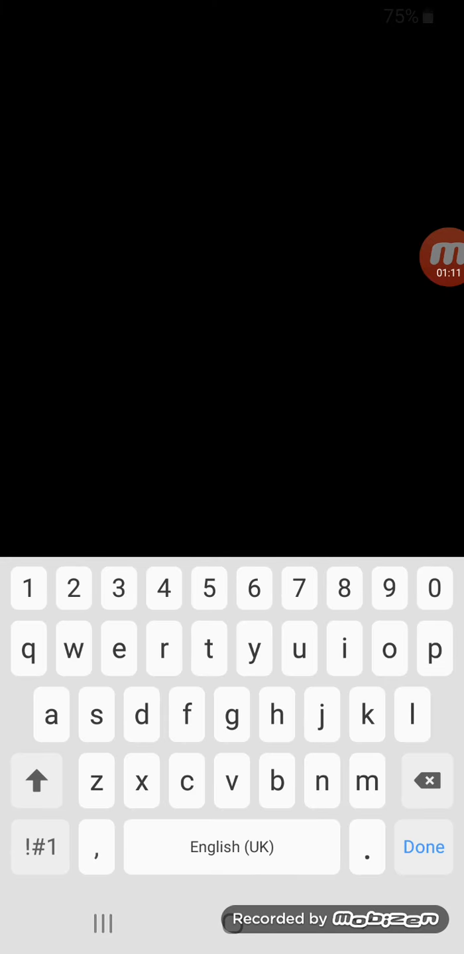
left_click(37, 780)
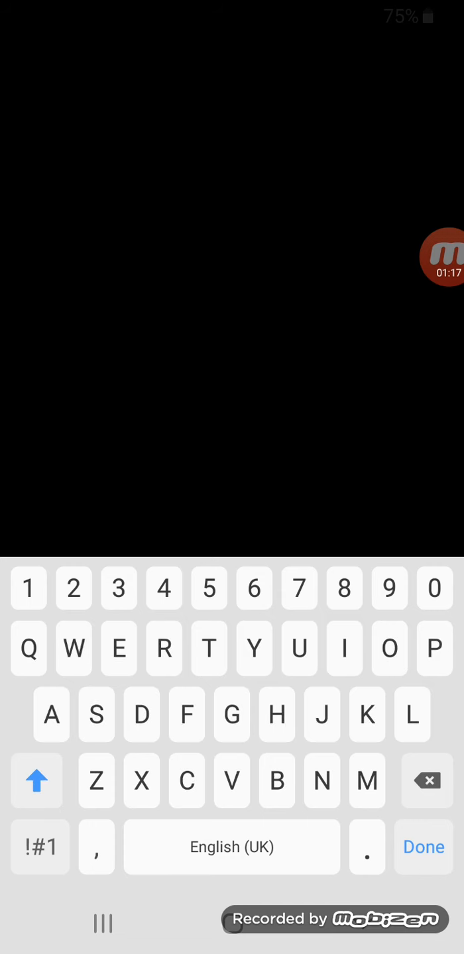
left_click(37, 781)
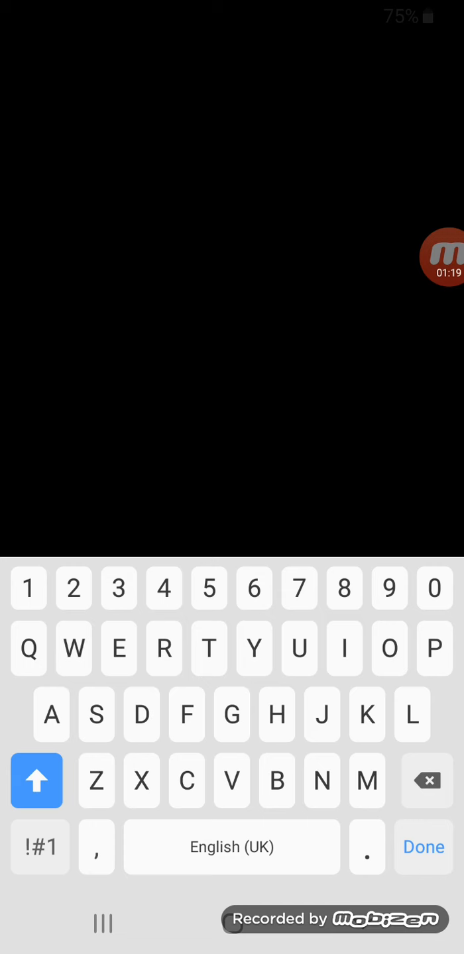
left_click(37, 781)
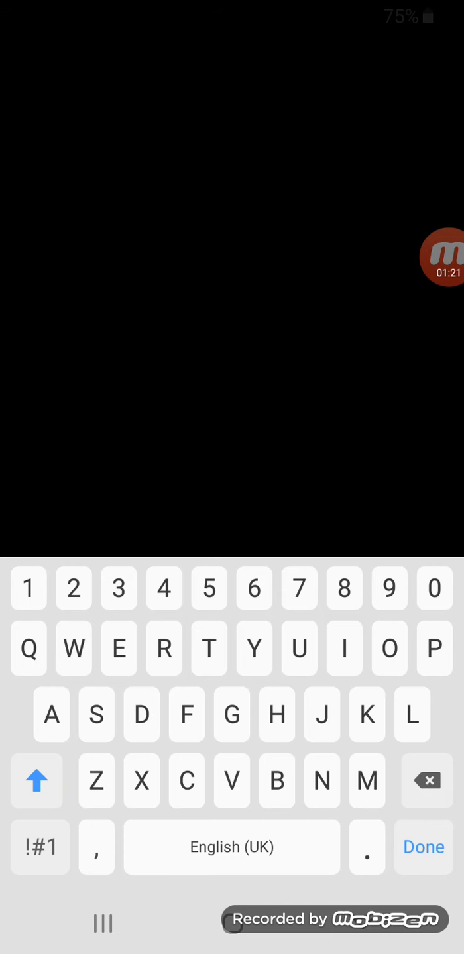
left_click(38, 781)
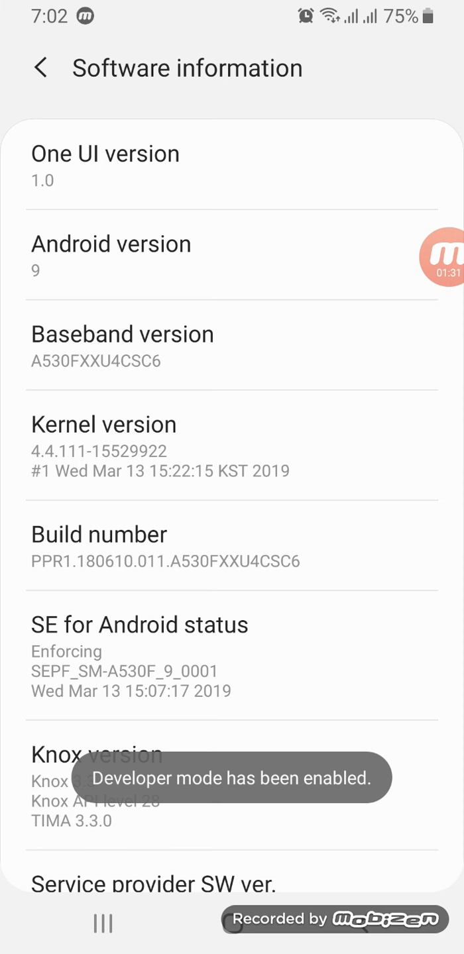
Return to the main Settings list and open Demo mode under Developer options.
left_click(41, 69)
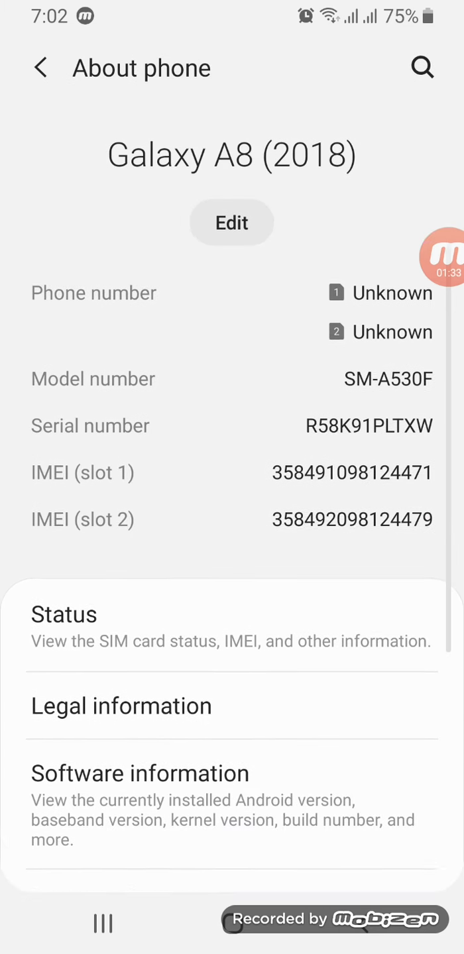
left_click(41, 68)
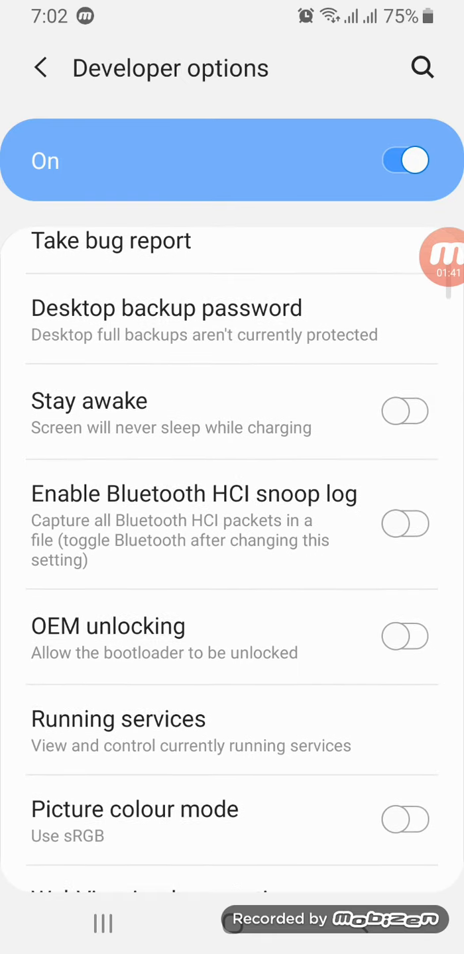
scroll("down", 3)
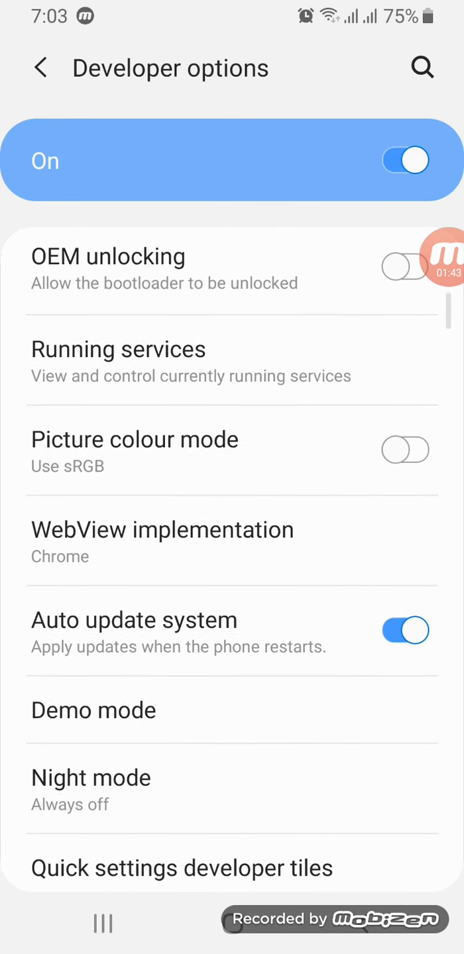
scroll("down", 3)
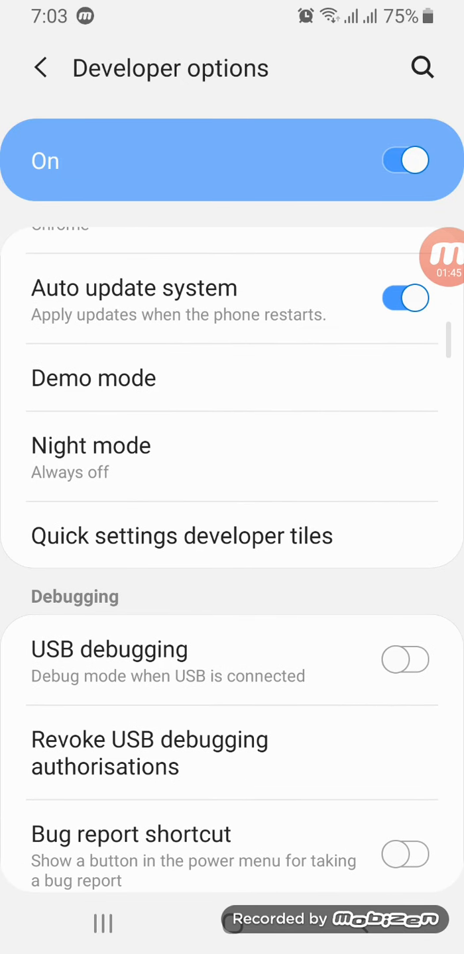
left_click(94, 378)
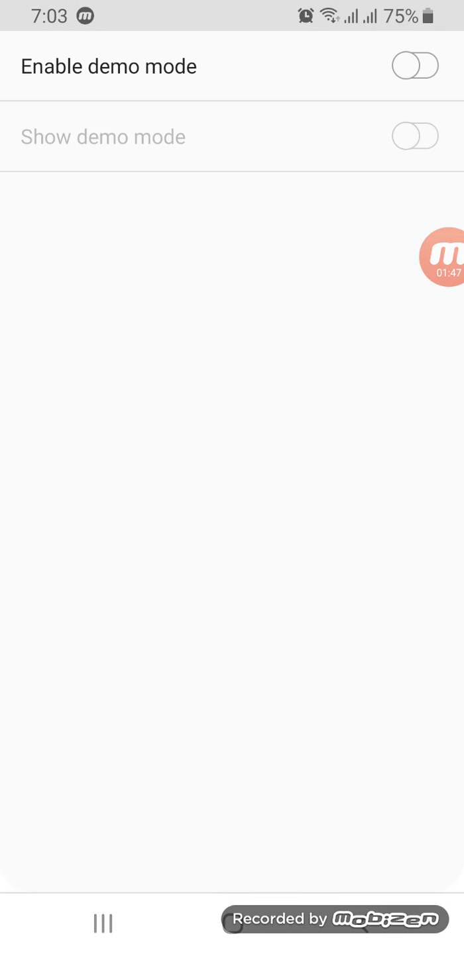
Turn demo mode's status bar on, then switch it back off.
left_click(415, 66)
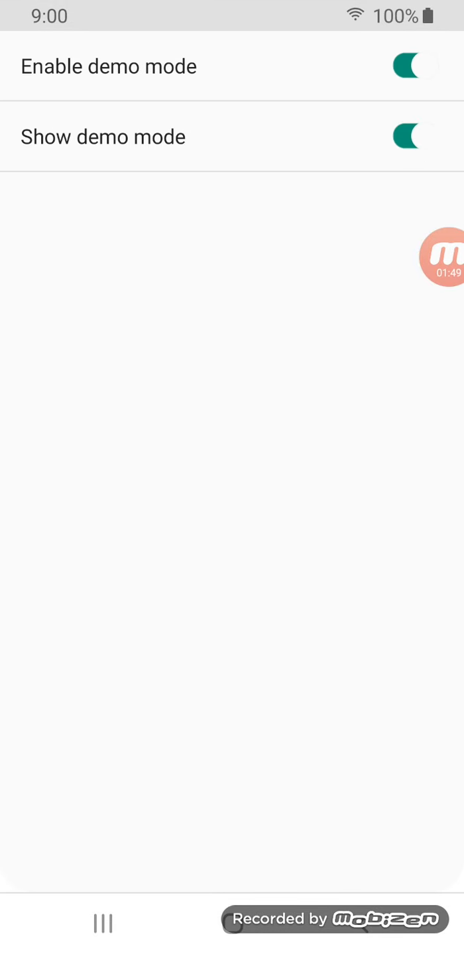
left_click(415, 66)
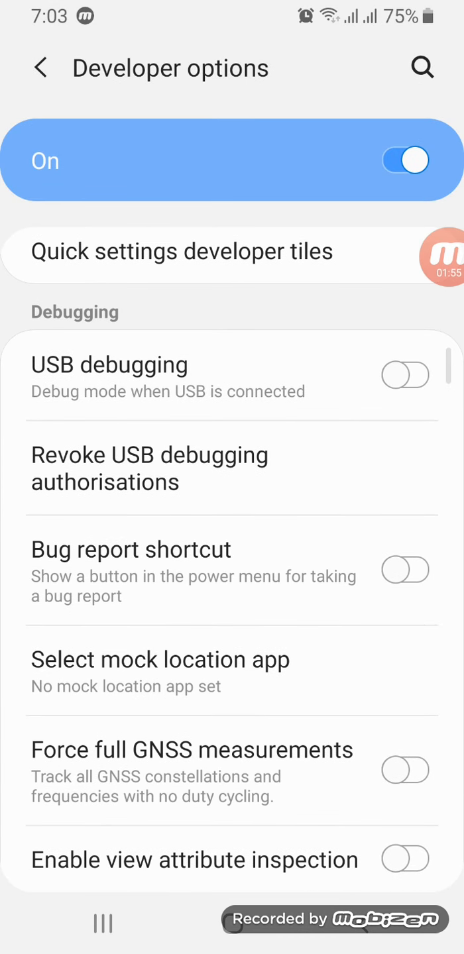
Scroll Developer options down to the Input section to find Pointer location.
scroll("down", 3)
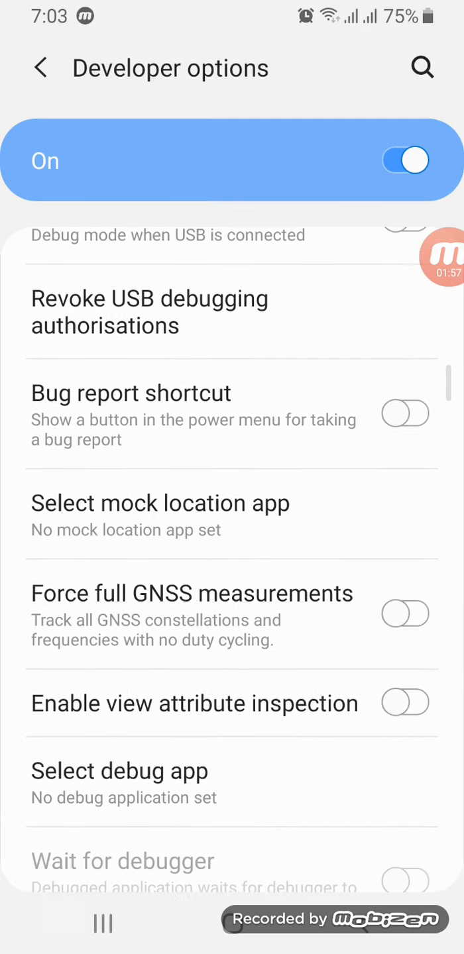
scroll("down", 3)
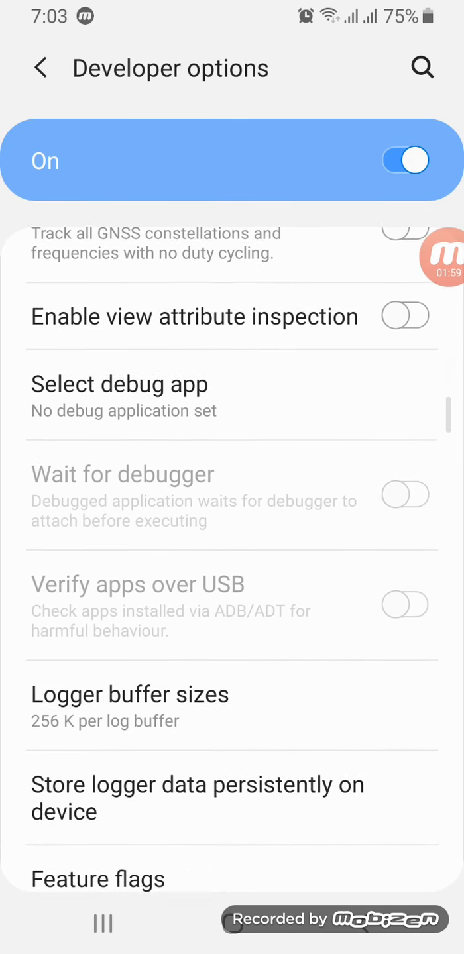
scroll("down", 3)
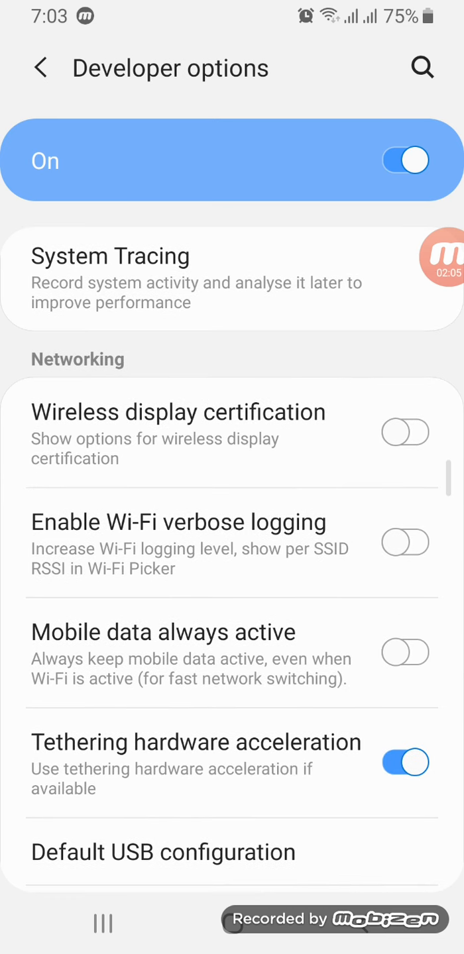
scroll("down", 3)
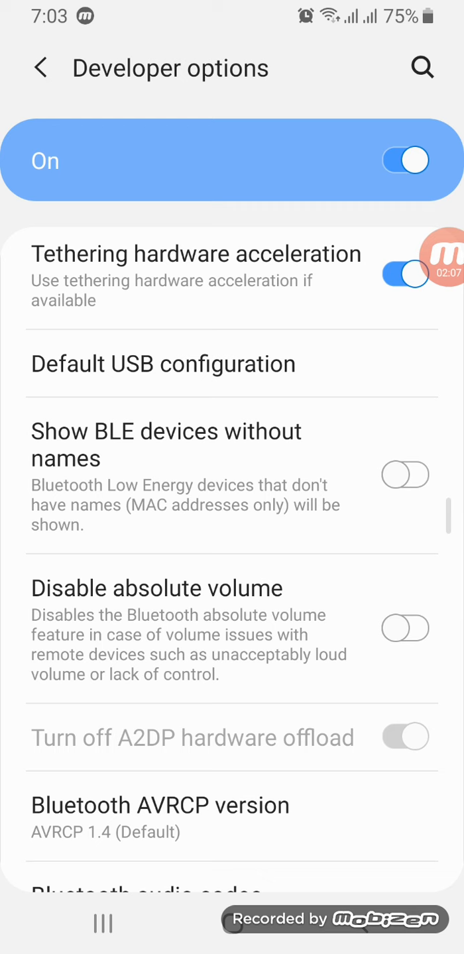
scroll("down", 3)
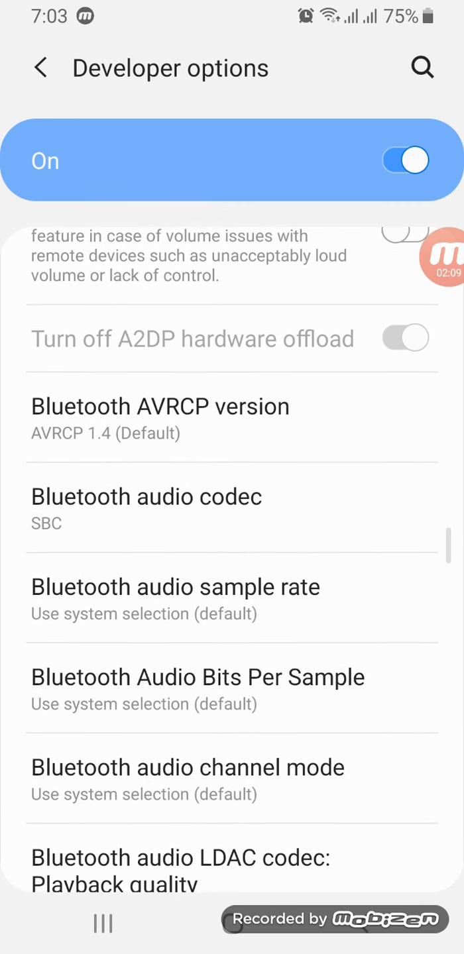
scroll("down", 3)
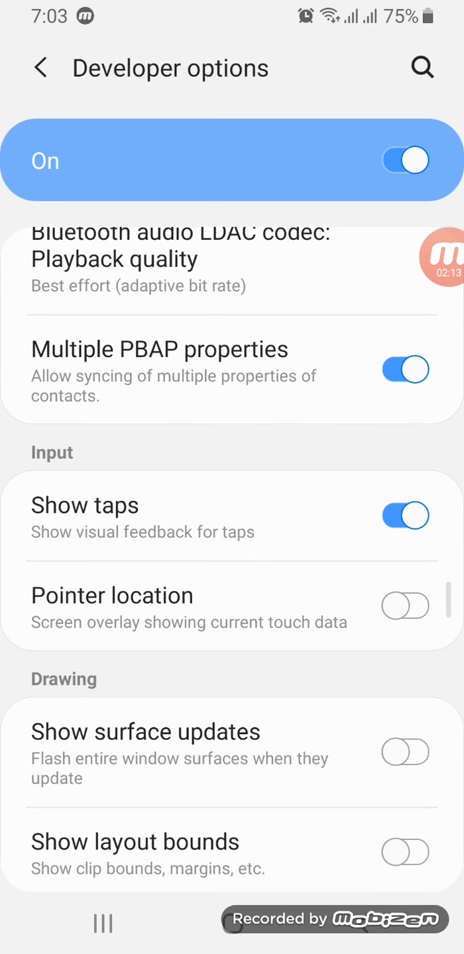
scroll("up", 3)
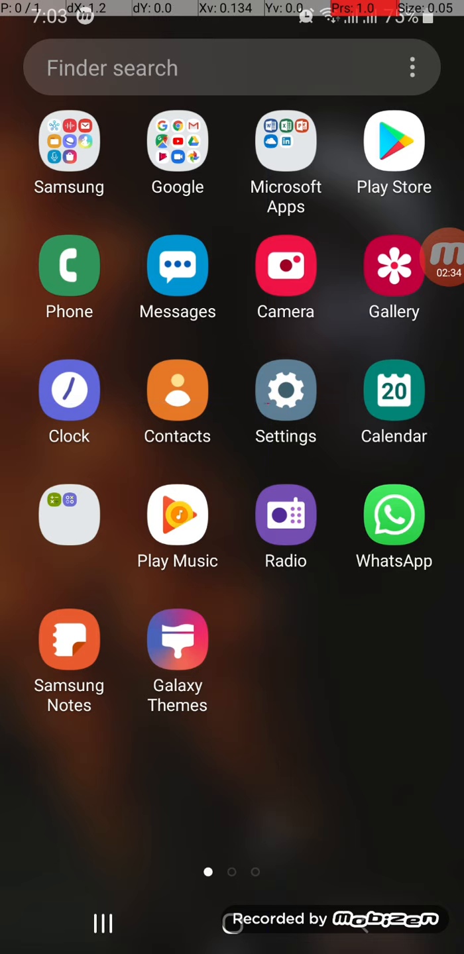
Reopen Developer options, disable Pointer location, and return to the home screen.
left_click(285, 391)
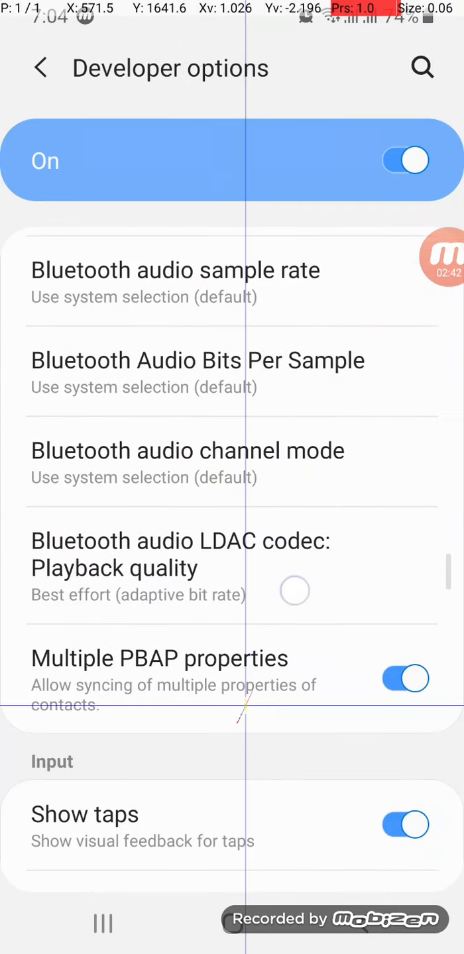
scroll("down", 3)
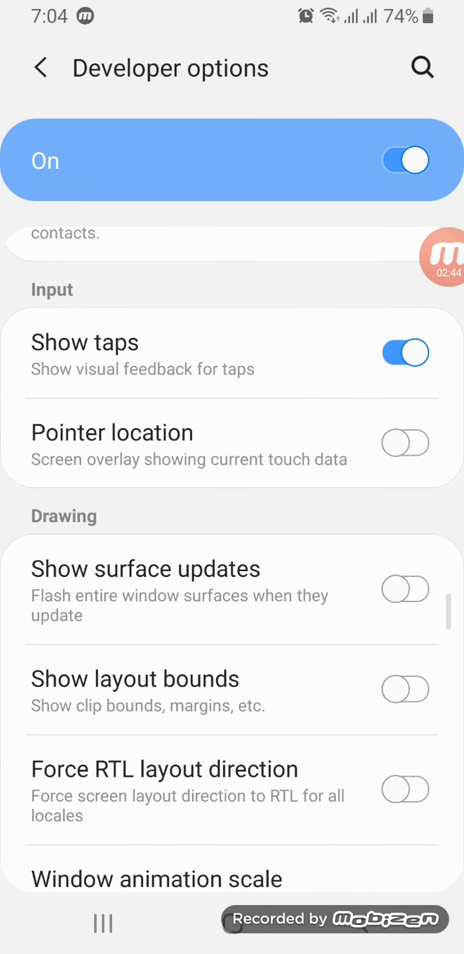
scroll("up", 3)
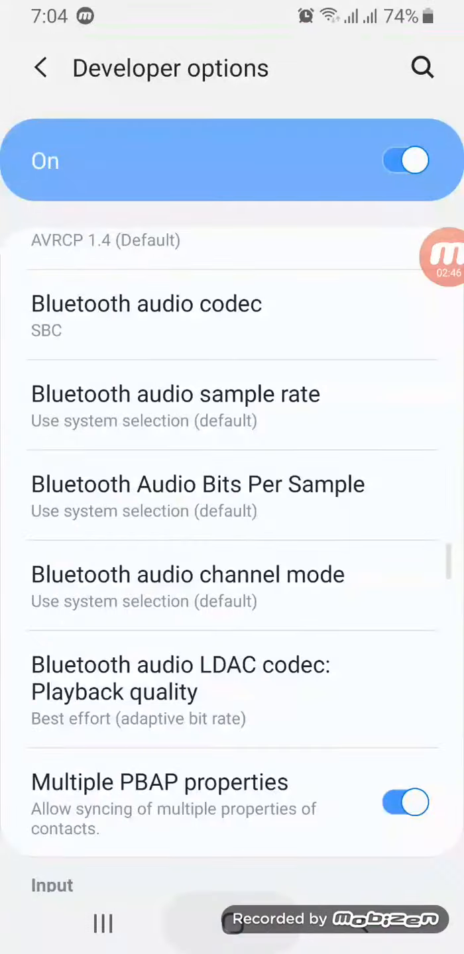
key("home")
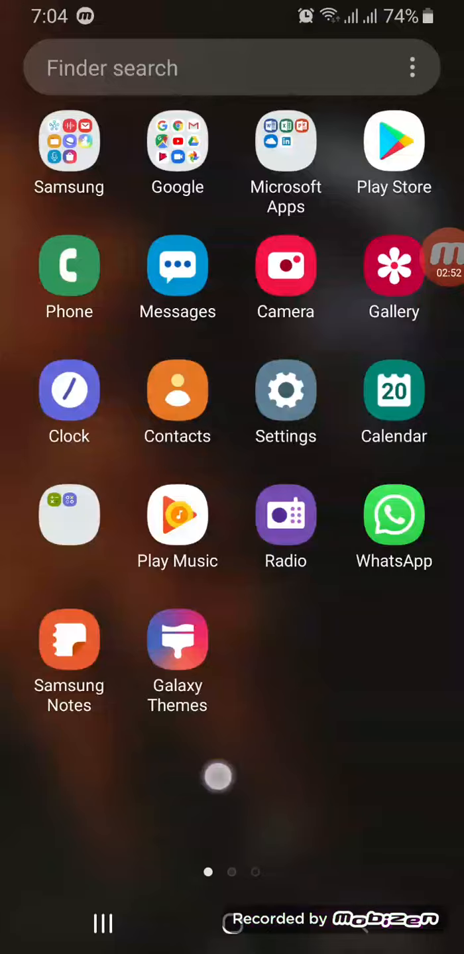
Reopen Developer options, browse its sections, and jump back to the top of the list.
scroll("left", 3)
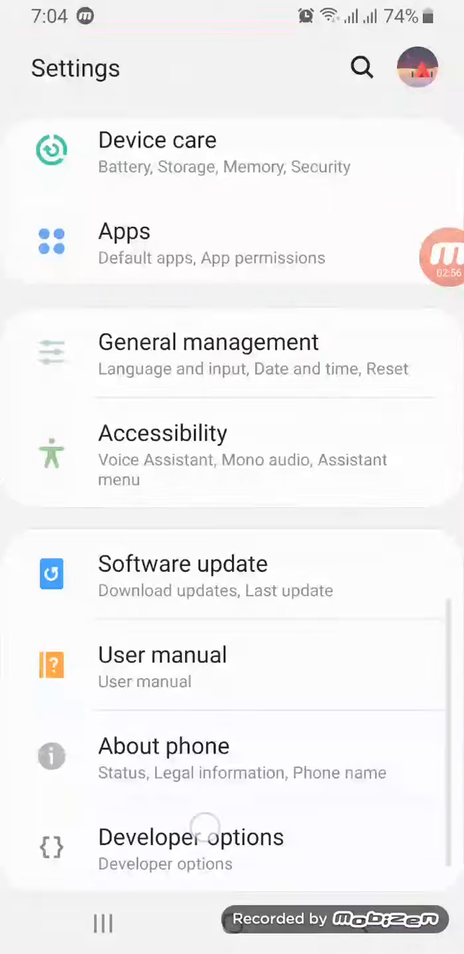
left_click(190, 837)
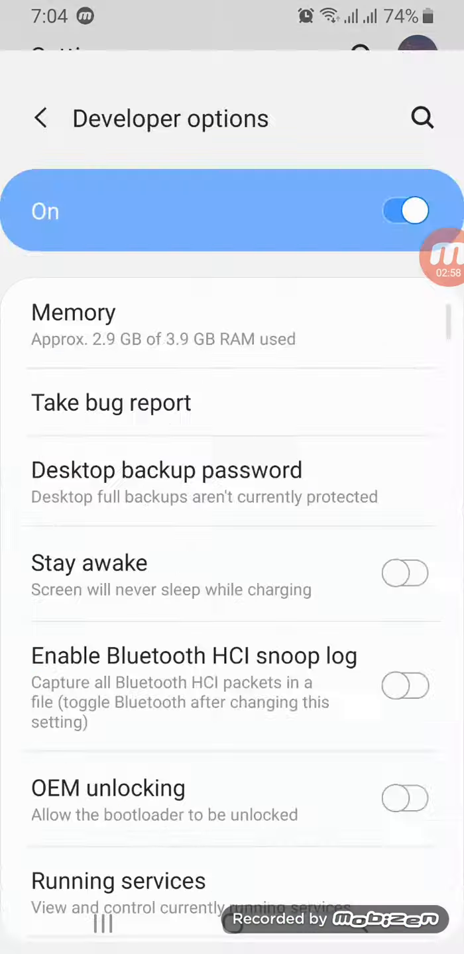
scroll("down", 3)
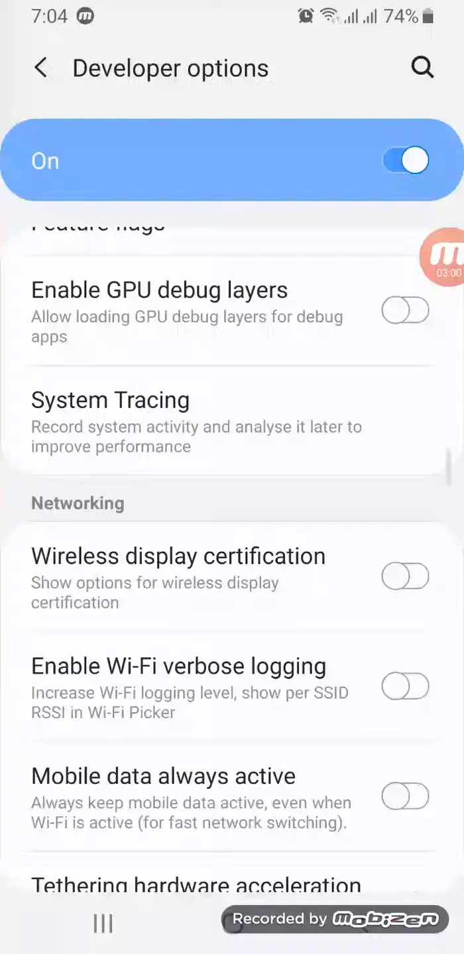
scroll("up", 3)
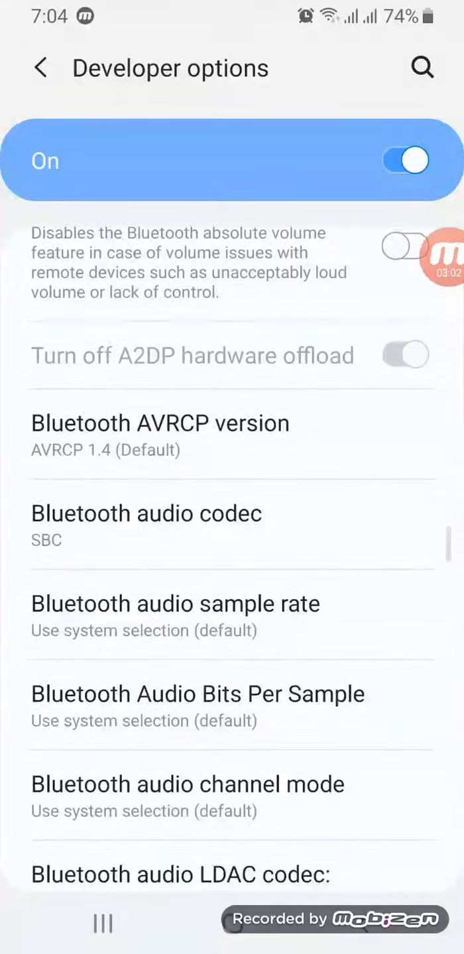
scroll("down", 3)
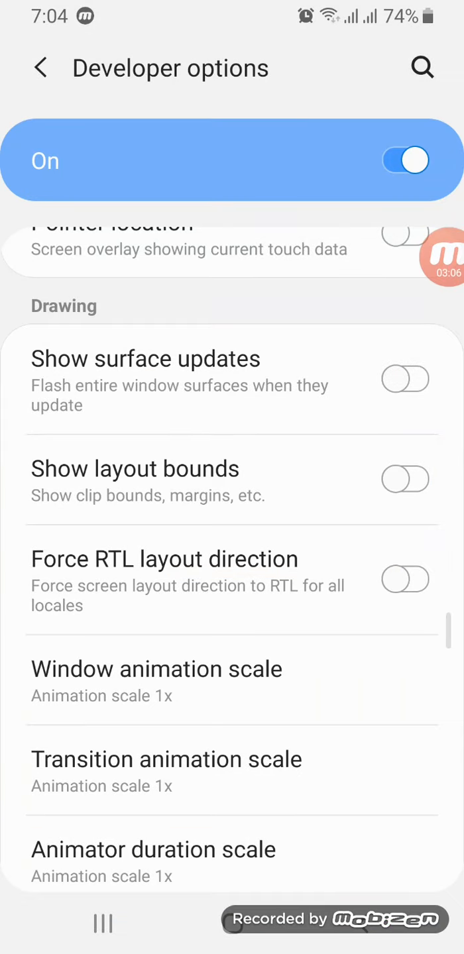
scroll("down", 3)
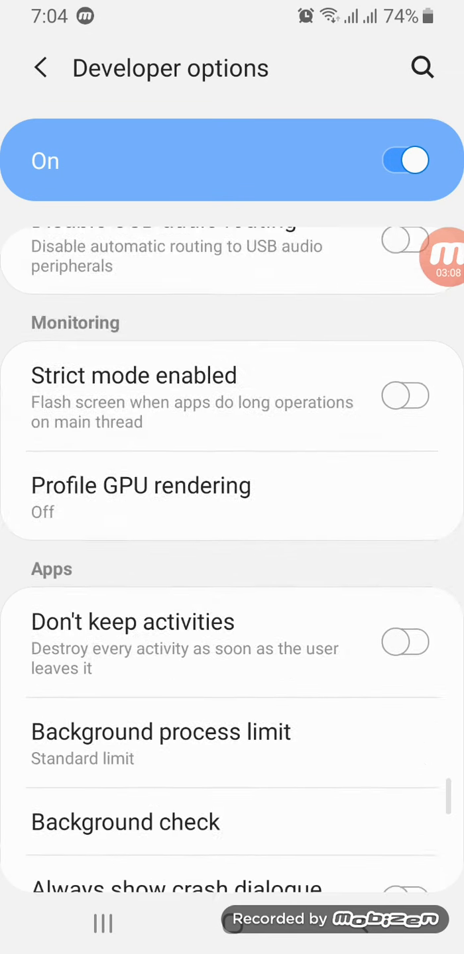
left_click(41, 67)
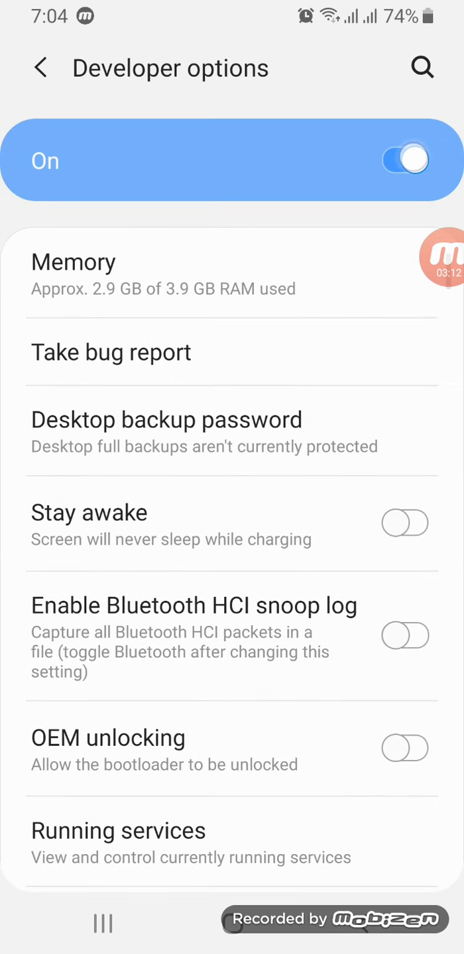
Turn the Developer options master switch off, go back, and exit to home.
left_click(403, 160)
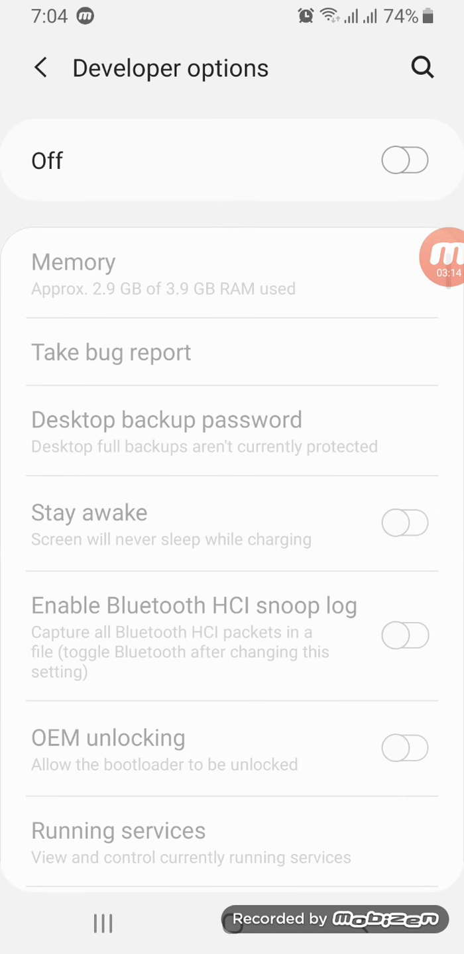
left_click(42, 68)
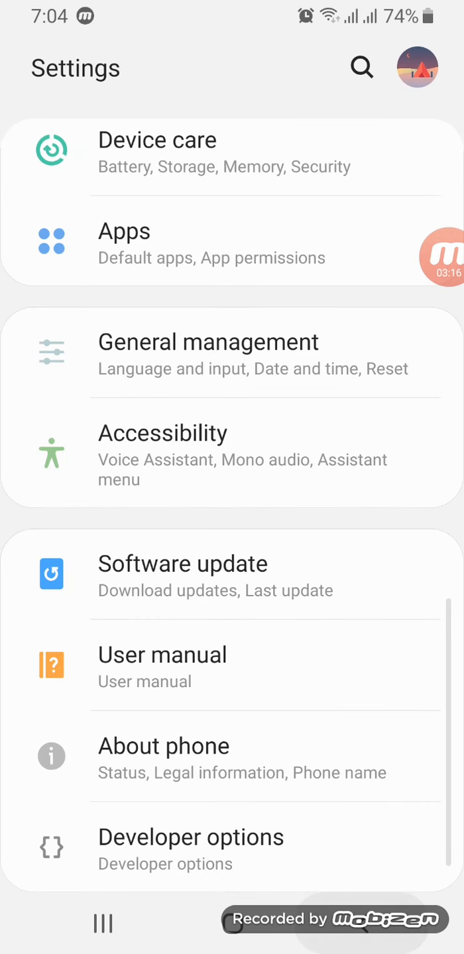
key("home")
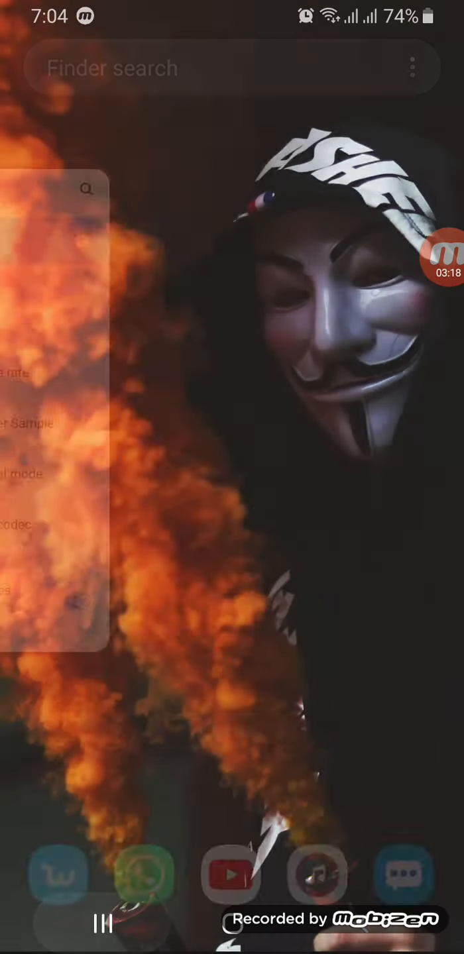